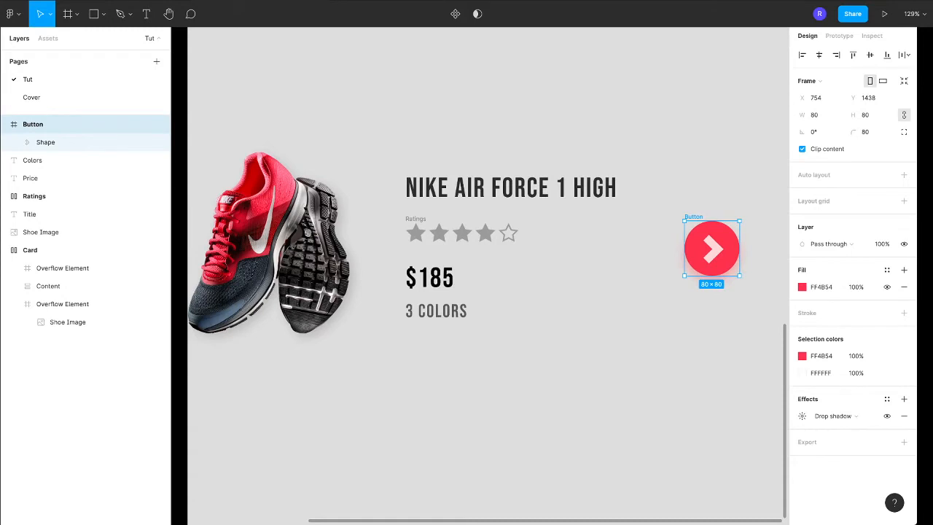
{"action": "mouse_move", "coordinate": [865, 132]}
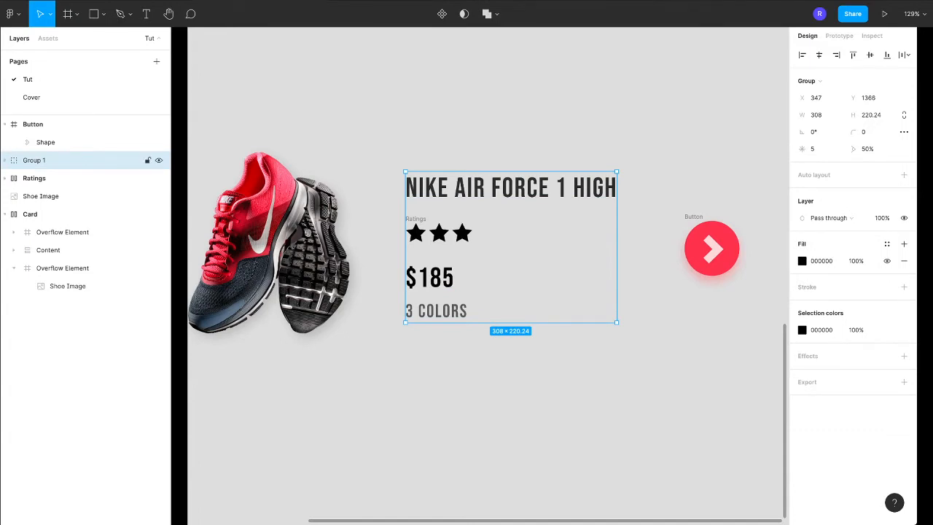
Rename the new text group layer to 'Content'
{"action": "double_click", "coordinate": [34, 159]}
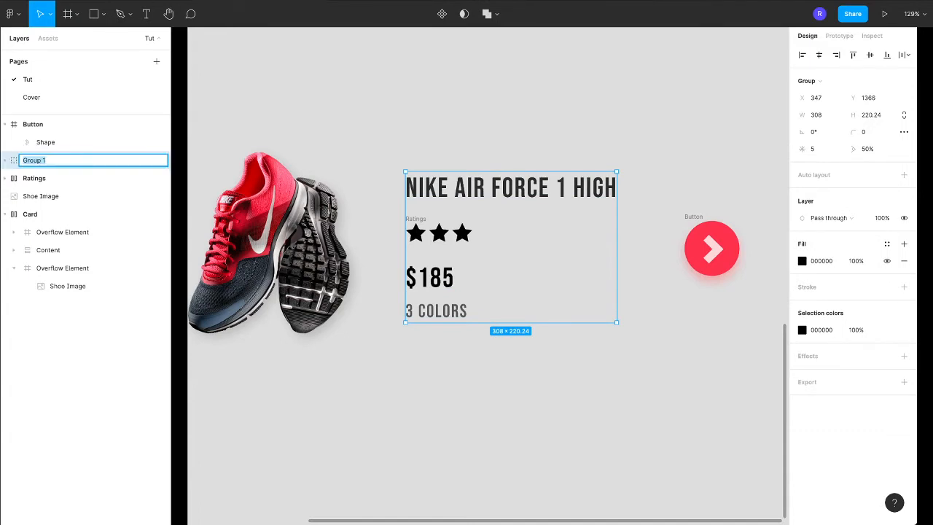
{"action": "type", "text": "Content"}
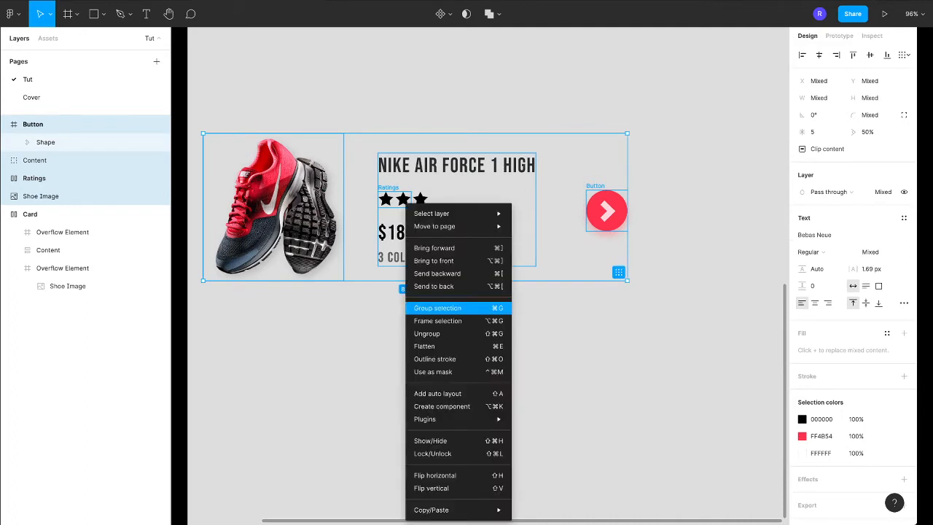
{"action": "mouse_move", "coordinate": [437, 320]}
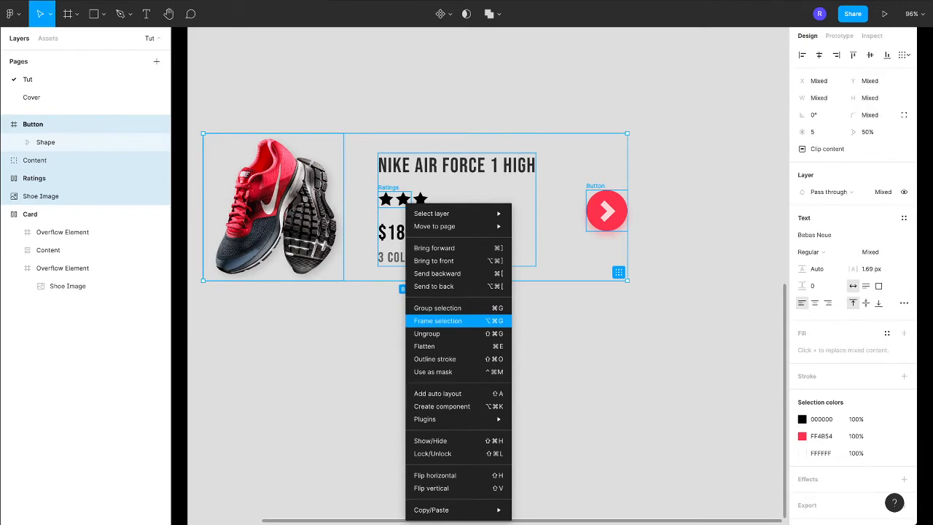
{"action": "left_click", "coordinate": [437, 321]}
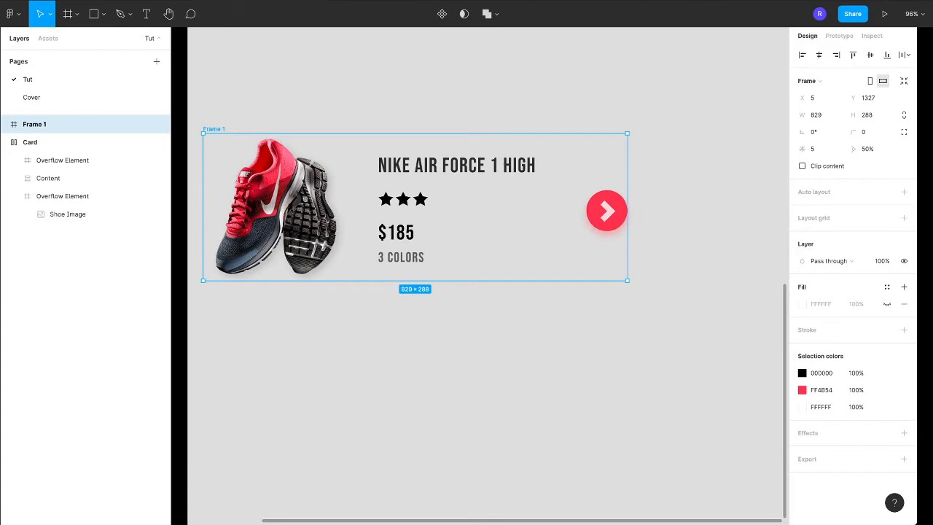
{"action": "left_click_drag", "start_coordinate": [415, 207], "coordinate": [452, 231]}
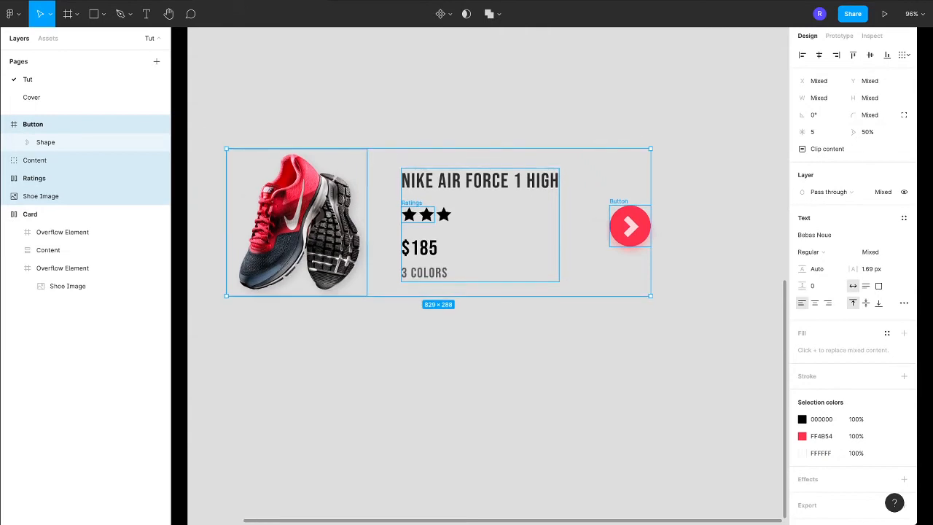
Add auto layout to the image, content and button, rename it Card 2, and pick the grey stars
{"action": "key", "text": "shift+a"}
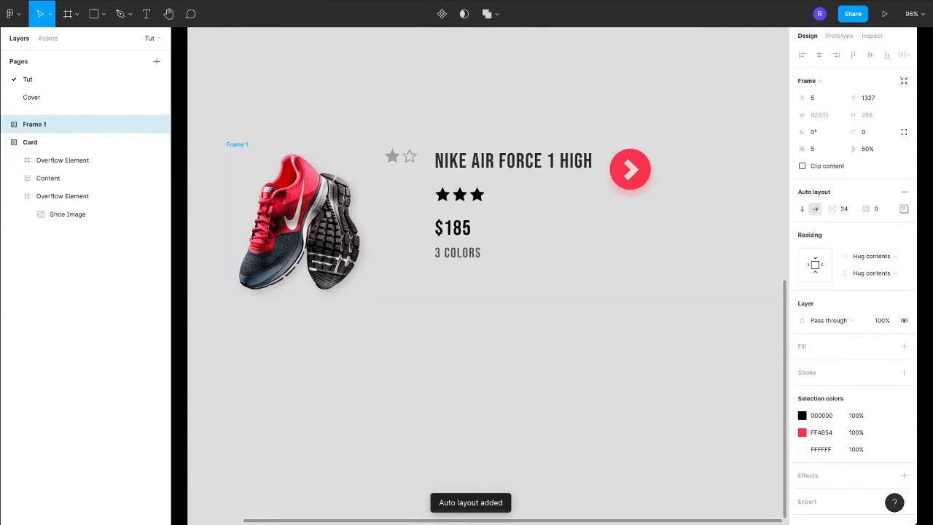
{"action": "left_click", "coordinate": [34, 124]}
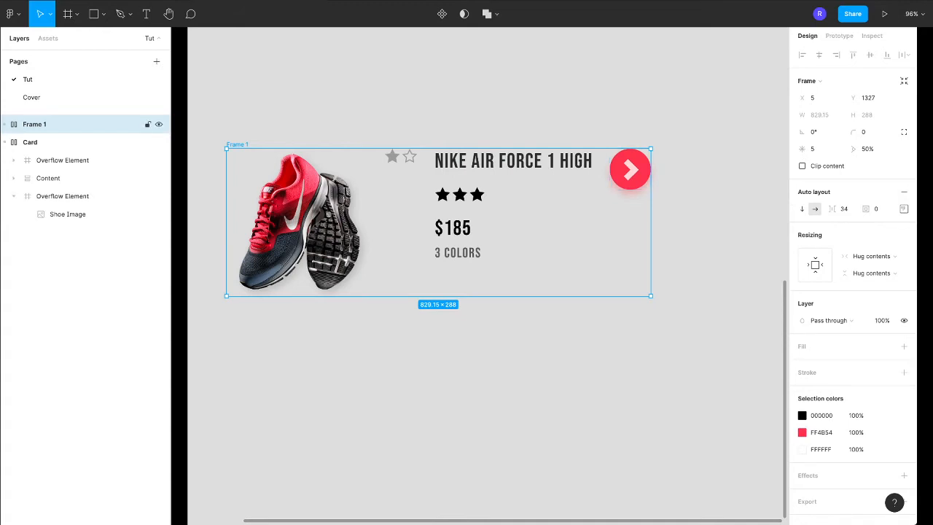
{"action": "double_click", "coordinate": [35, 123]}
{"action": "type", "text": "Card 2"}
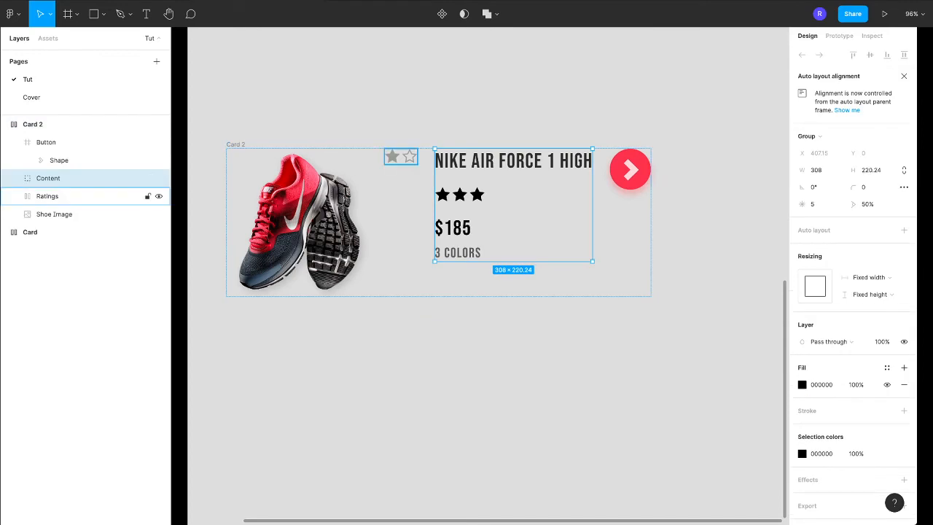
{"action": "left_click", "coordinate": [47, 196]}
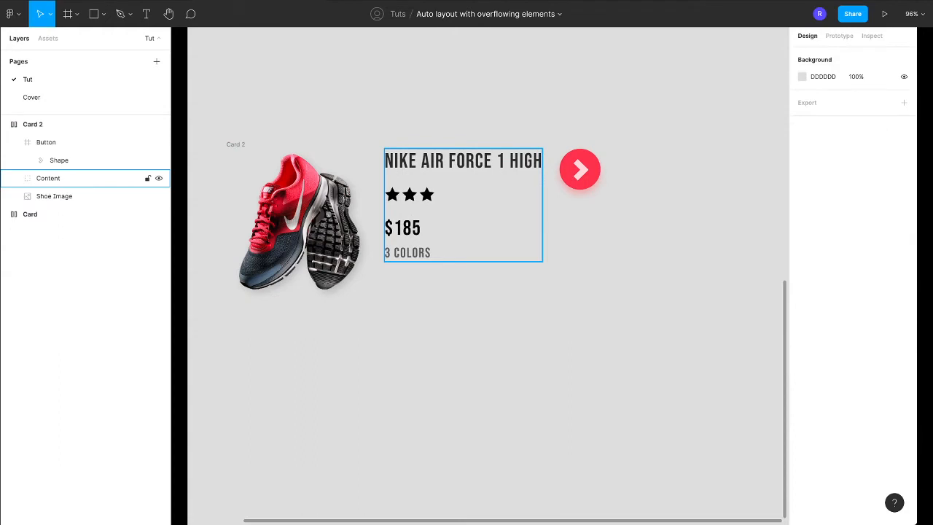
Give Card 2 a white fill, 24 item spacing and vertically centred alignment
{"action": "left_click", "coordinate": [54, 196]}
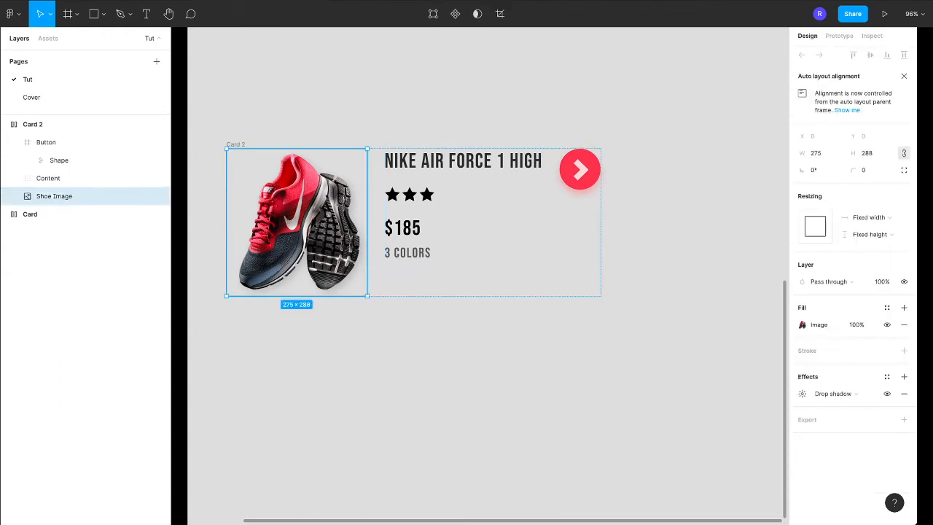
{"action": "left_click", "coordinate": [33, 124]}
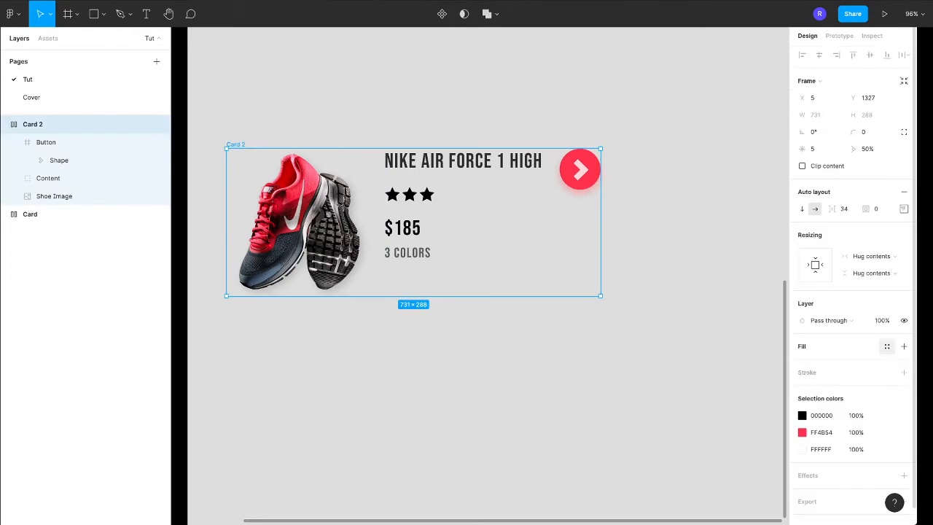
{"action": "left_click", "coordinate": [887, 346]}
{"action": "type", "text": "24"}
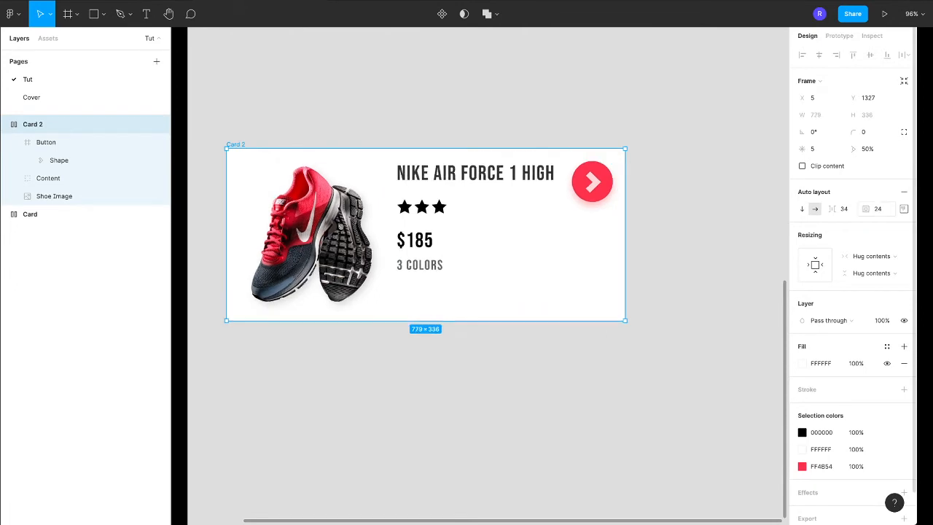
{"action": "left_click", "coordinate": [840, 208]}
{"action": "type", "text": "24"}
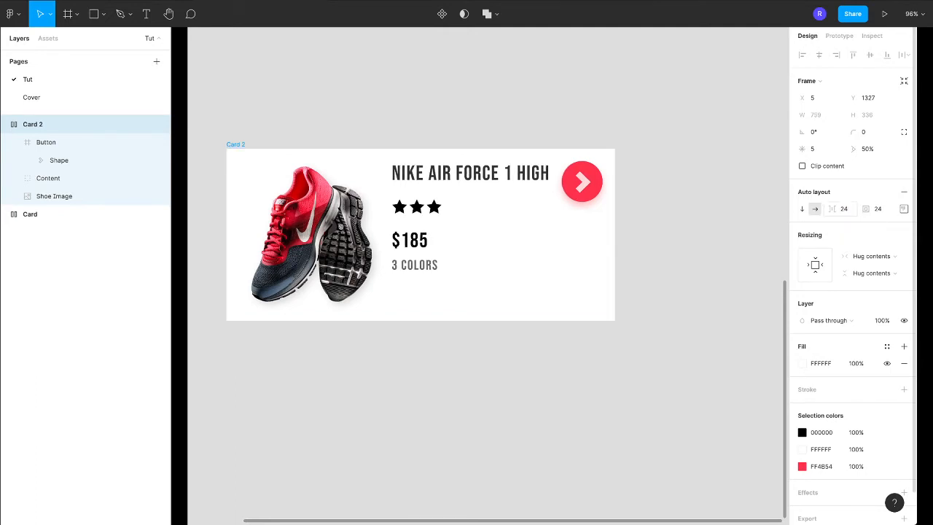
{"action": "left_click", "coordinate": [903, 209]}
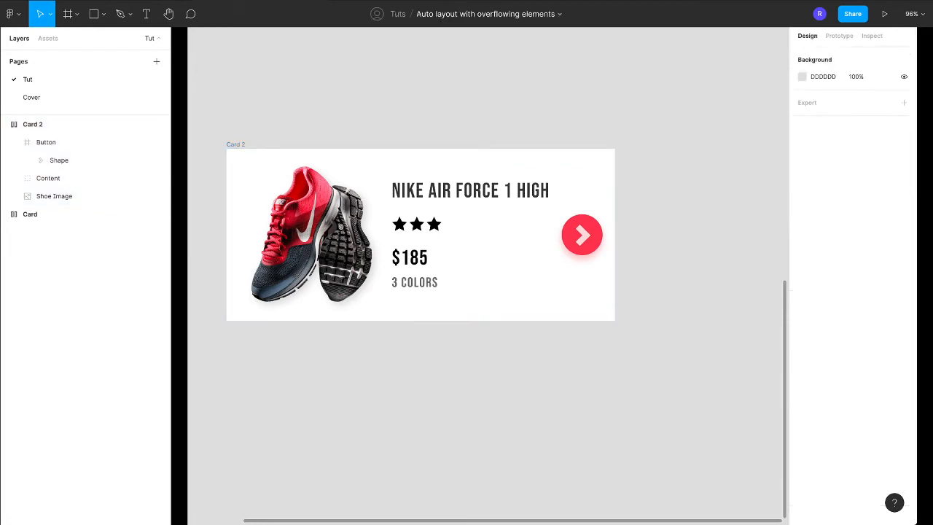
{"action": "left_click", "coordinate": [54, 196]}
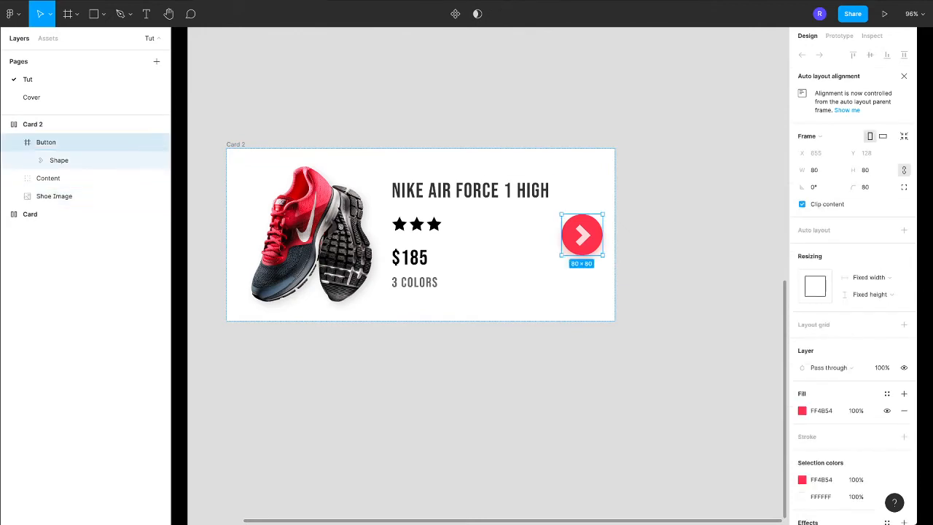
{"action": "left_click", "coordinate": [53, 196]}
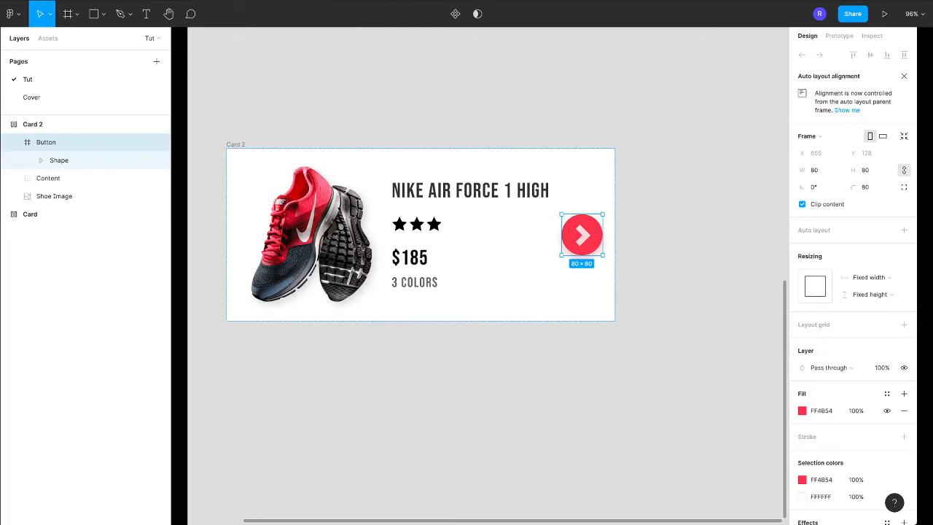
{"action": "left_click", "coordinate": [54, 196]}
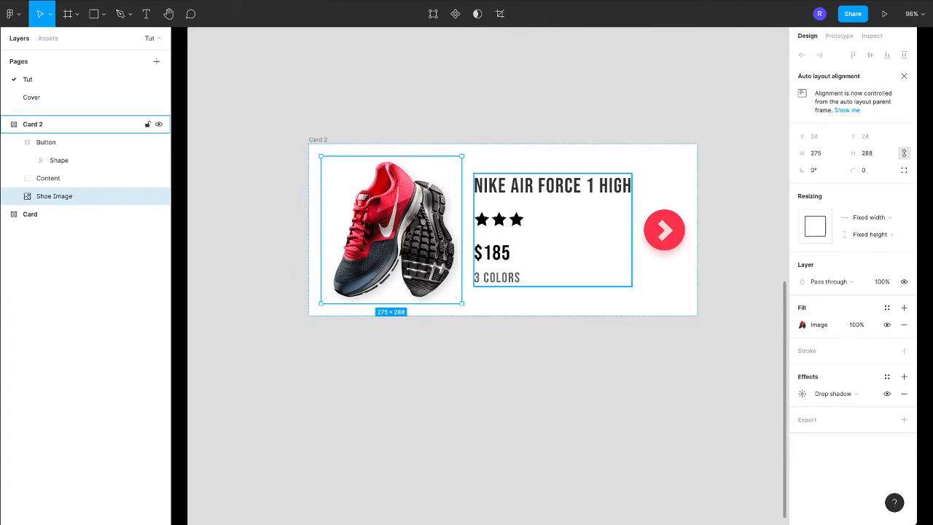
Wrap the shoe image in a frame and rename it 'Overflow Element'
{"action": "left_click", "coordinate": [54, 196]}
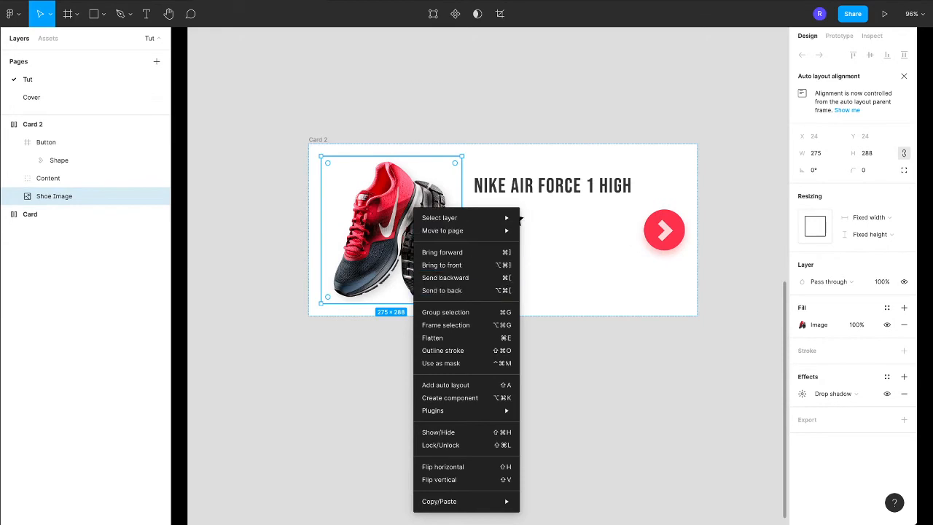
{"action": "left_click", "coordinate": [446, 325]}
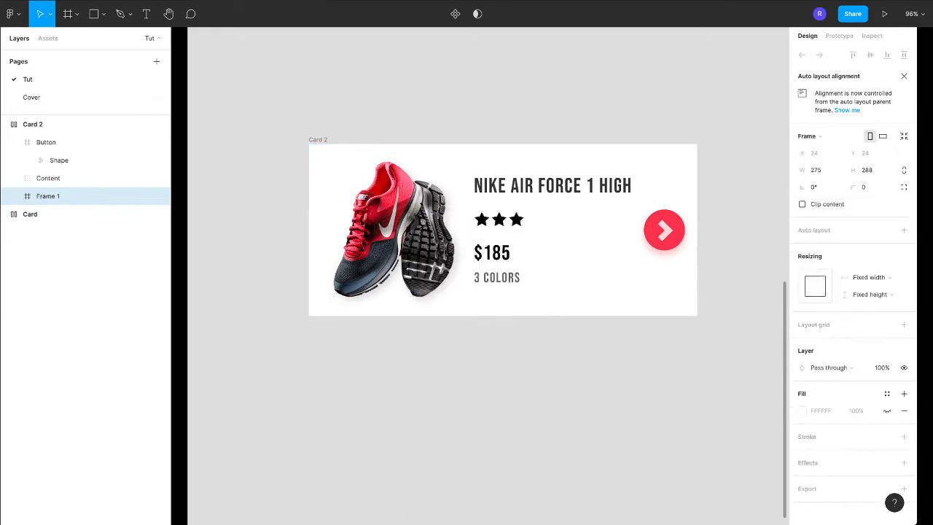
{"action": "double_click", "coordinate": [48, 196]}
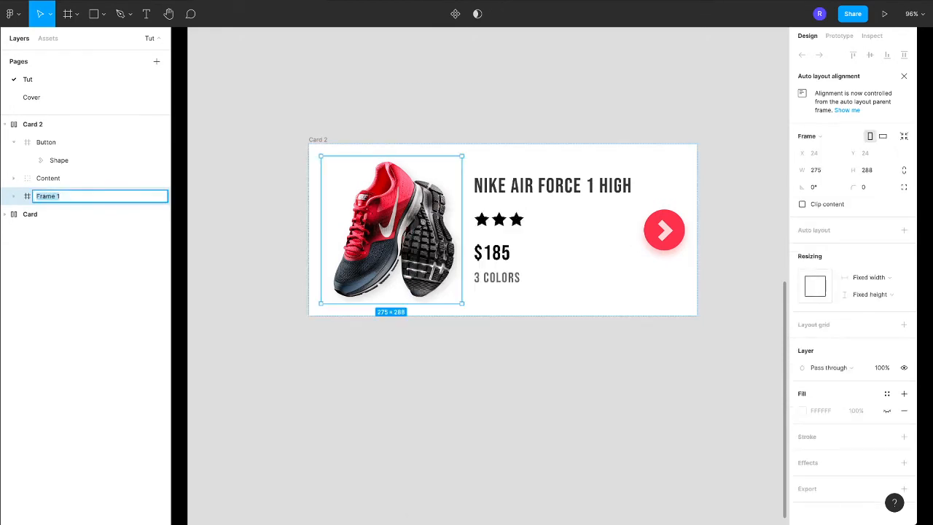
{"action": "type", "text": "Overflow Element"}
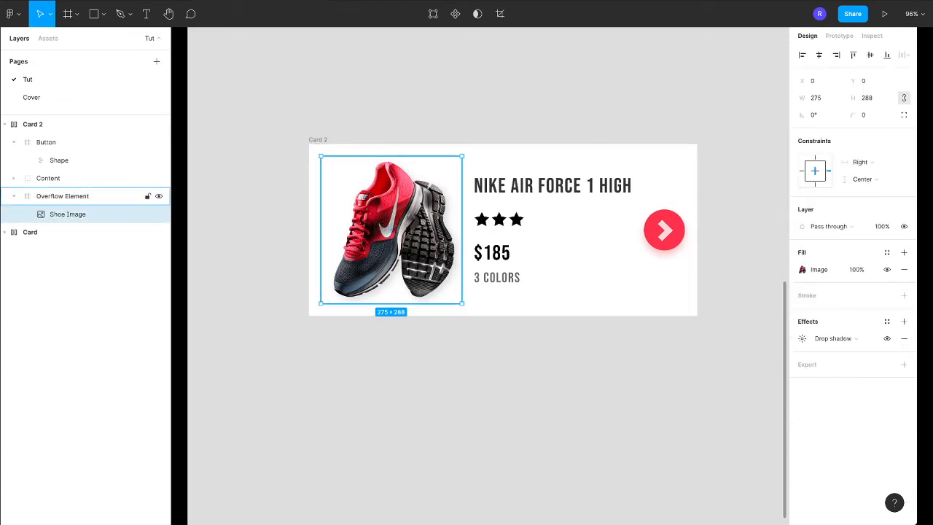
{"action": "left_click", "coordinate": [62, 195]}
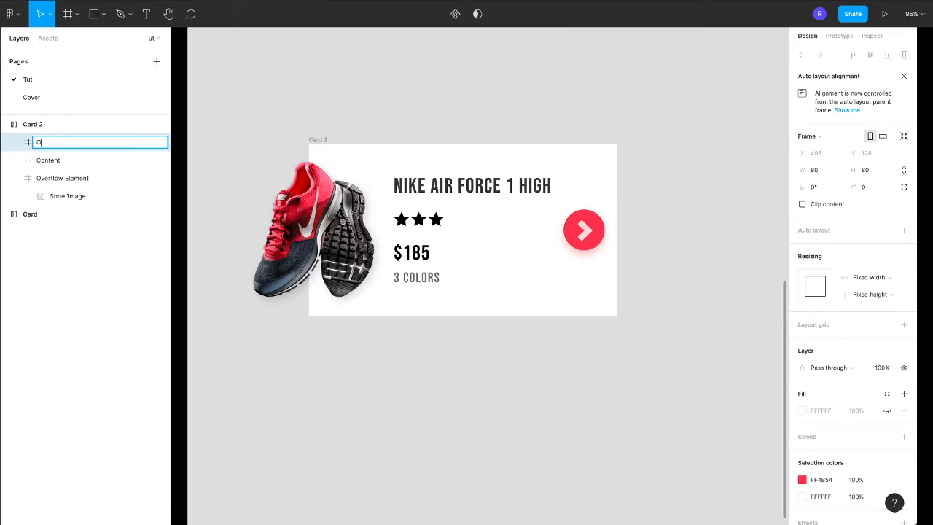
Name the button's frame 'Overflow Element' and shift the arrow past the card's right edge
{"action": "type", "text": "Overflow Elkm"}
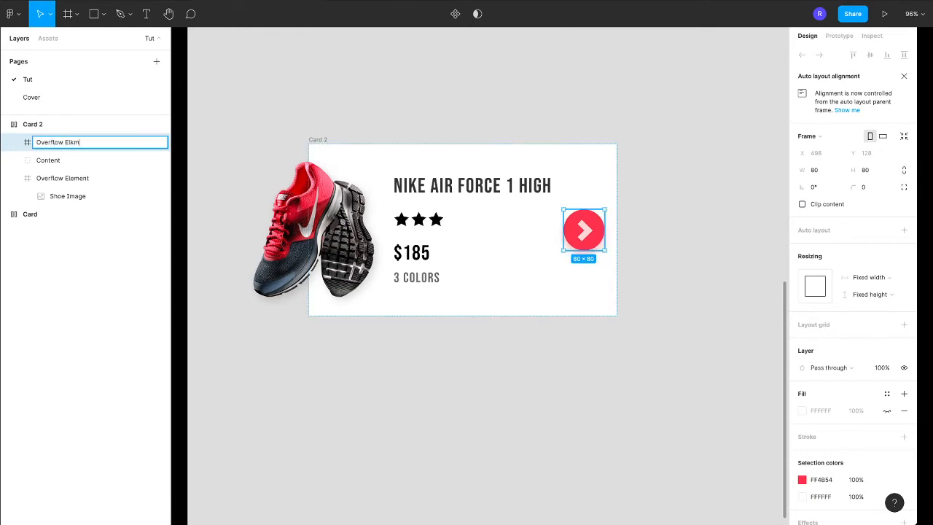
{"action": "type", "text": "Overflow Element"}
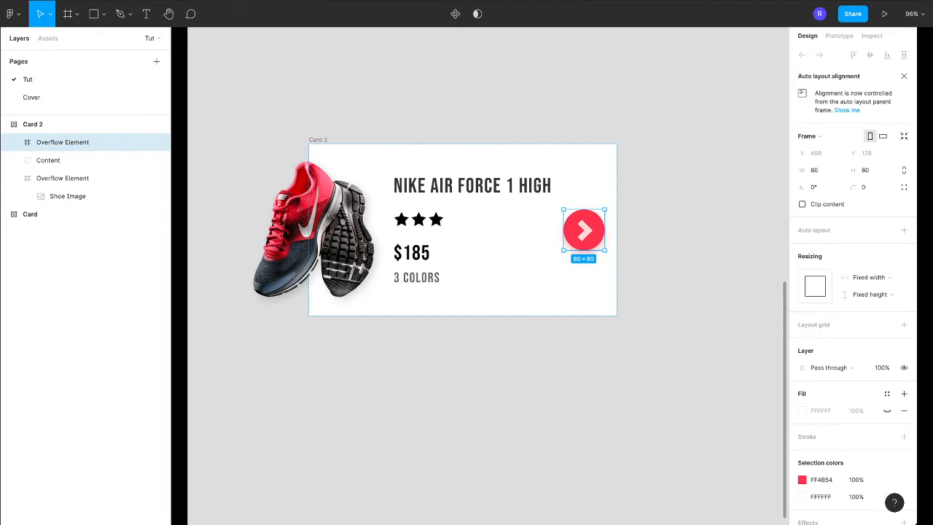
{"action": "left_click_drag", "start_coordinate": [600, 230], "coordinate": [587, 230]}
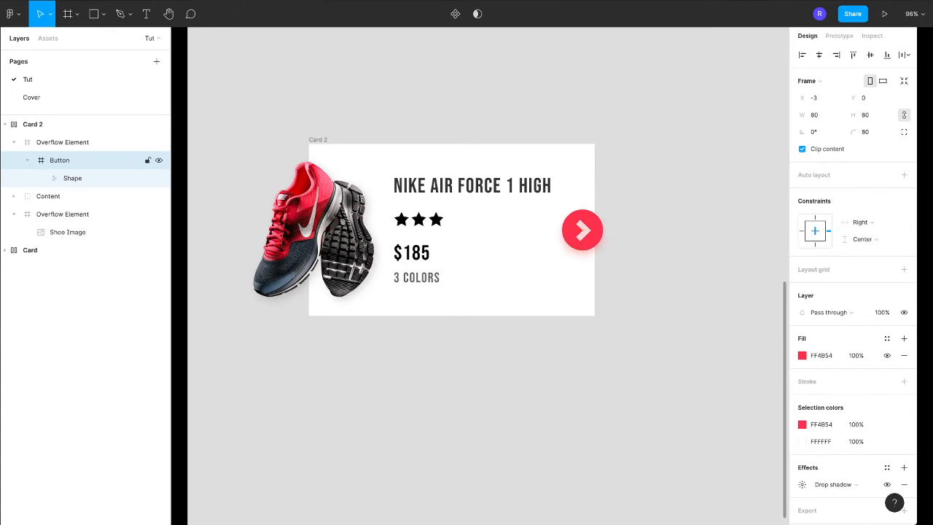
{"action": "left_click_drag", "start_coordinate": [582, 229], "coordinate": [597, 230]}
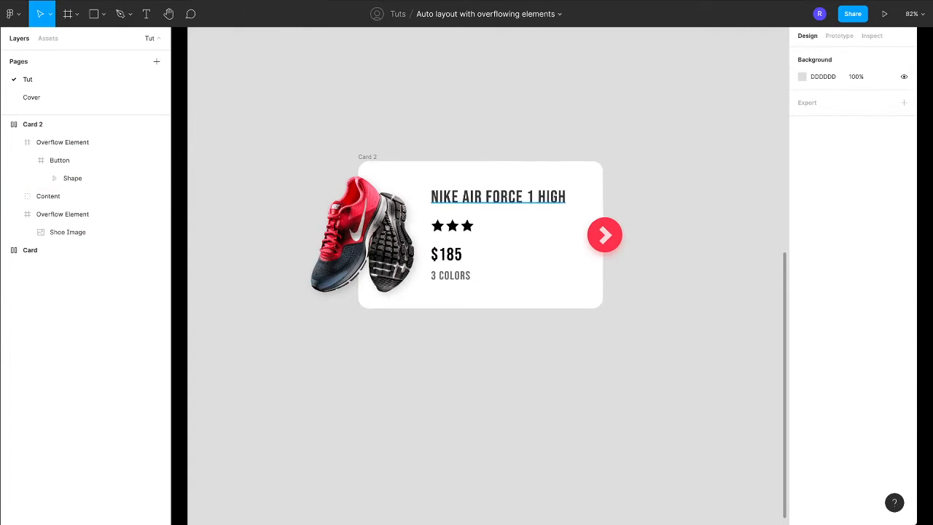
Replace the product title with a much longer placeholder string and reselect Card 2
{"action": "left_click", "coordinate": [498, 196]}
{"action": "type", "text": "NIKEJDFJDNFLJANJFSANJNFAS"}
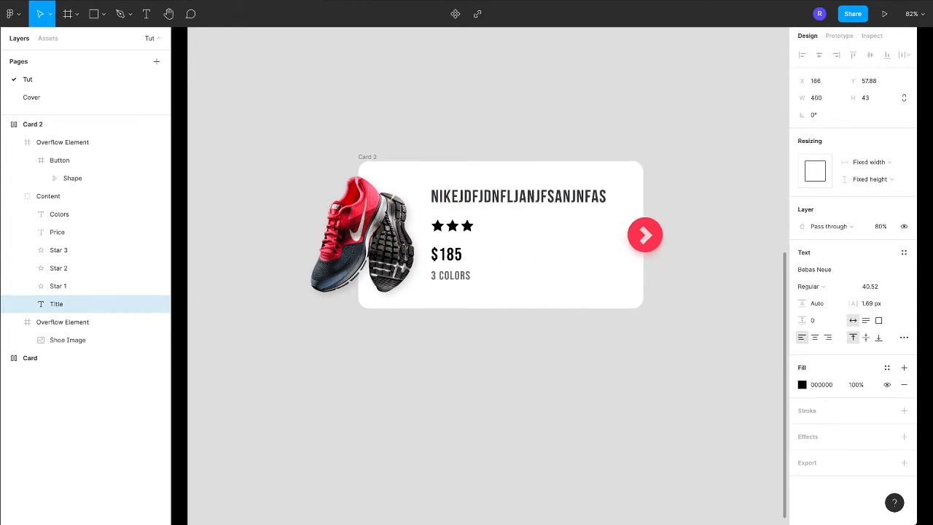
{"action": "left_click", "coordinate": [519, 196]}
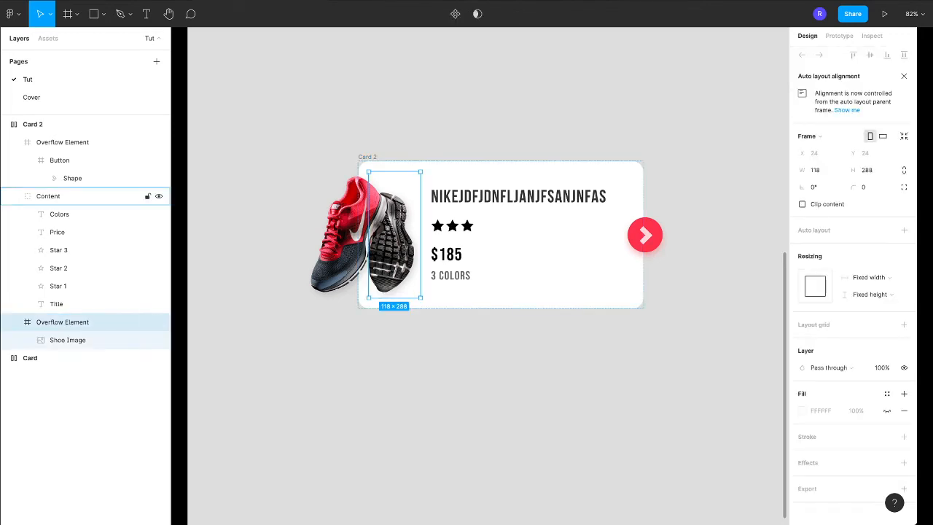
{"action": "left_click", "coordinate": [33, 124]}
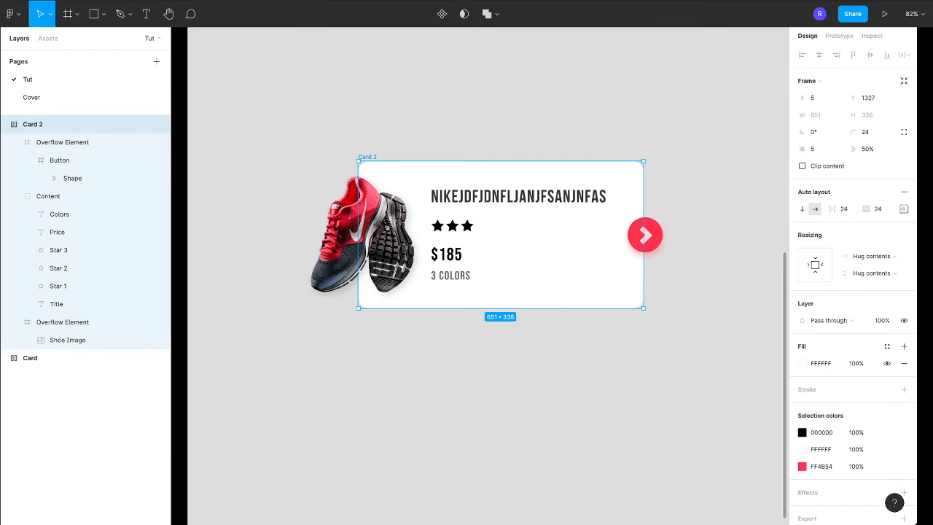
{"action": "mouse_move", "coordinate": [802, 209]}
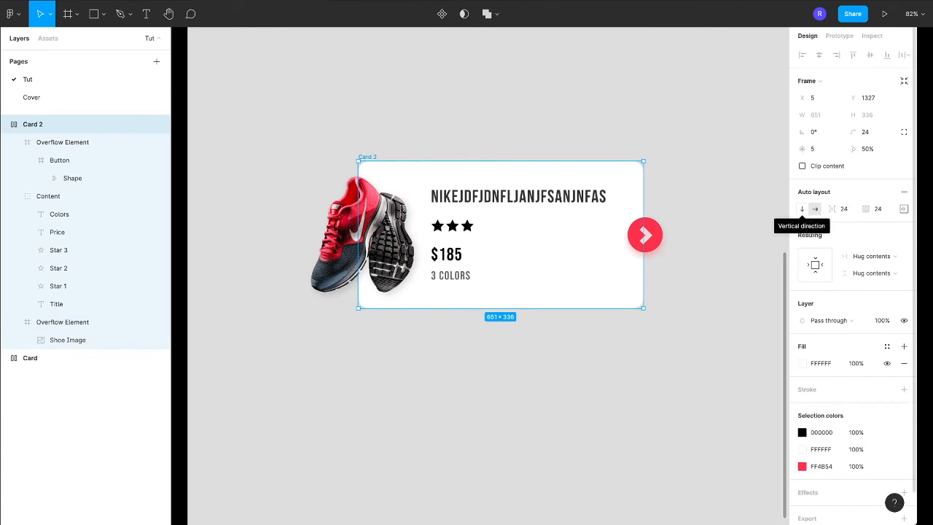
Switch Card 2 to vertical direction and drag the shoe image back into its Overflow Element frame
{"action": "left_click", "coordinate": [801, 210]}
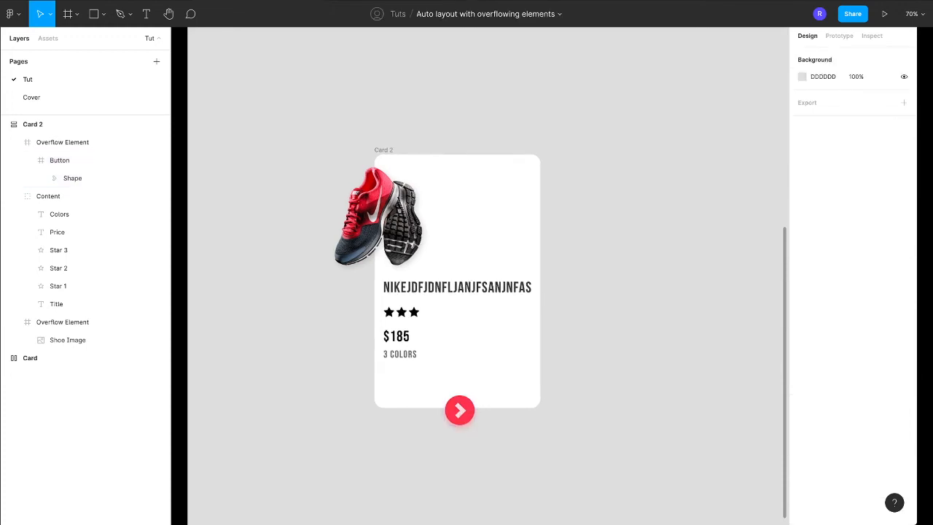
{"action": "left_click", "coordinate": [67, 340]}
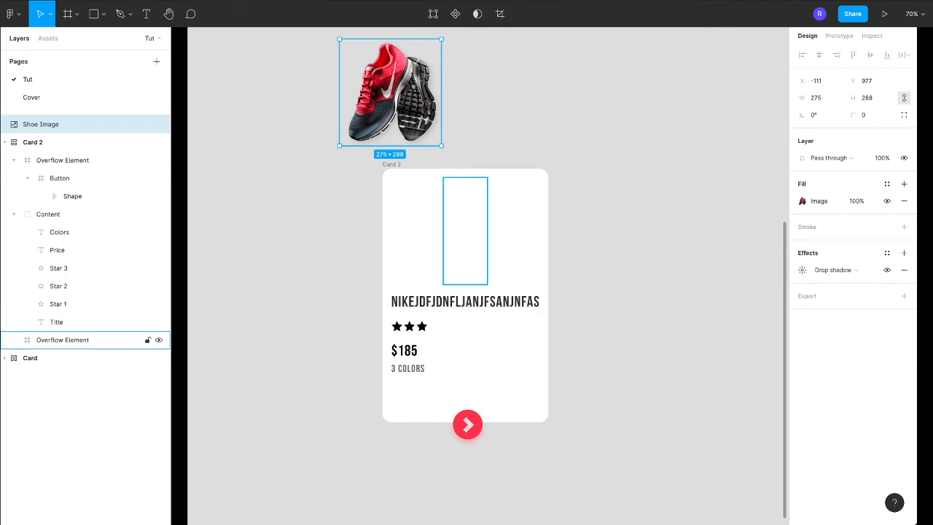
{"action": "left_click_drag", "start_coordinate": [390, 91], "coordinate": [384, 230]}
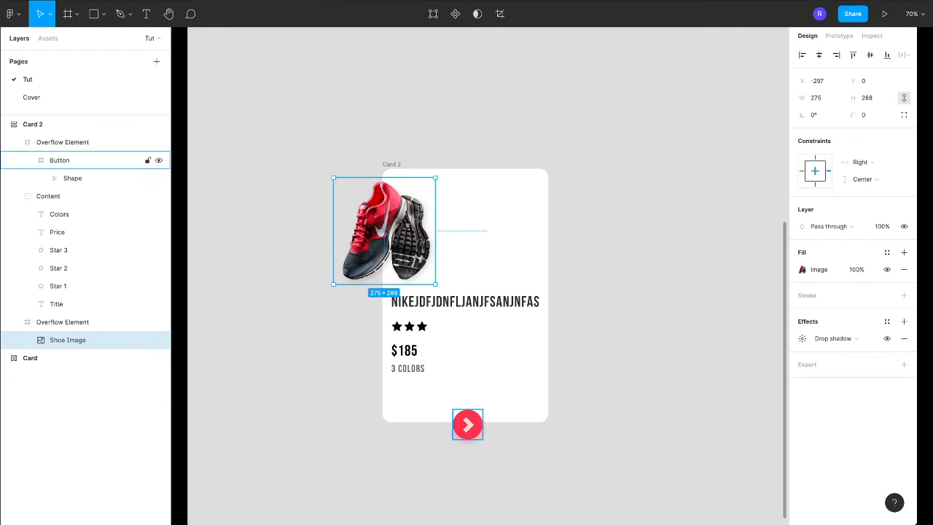
{"action": "left_click", "coordinate": [48, 196]}
{"action": "type", "text": "L"}
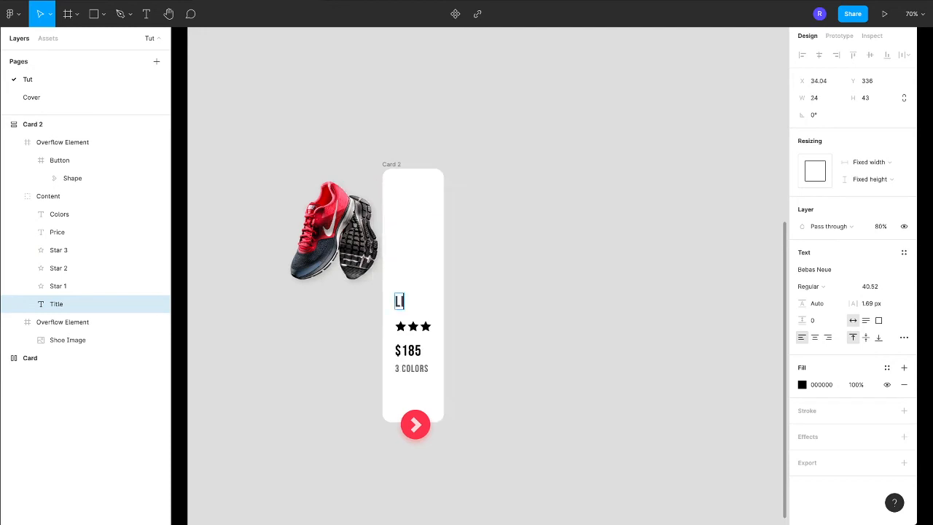
Change the title text to 'LIKE' and check the stars and Content frame
{"action": "type", "text": "IKE"}
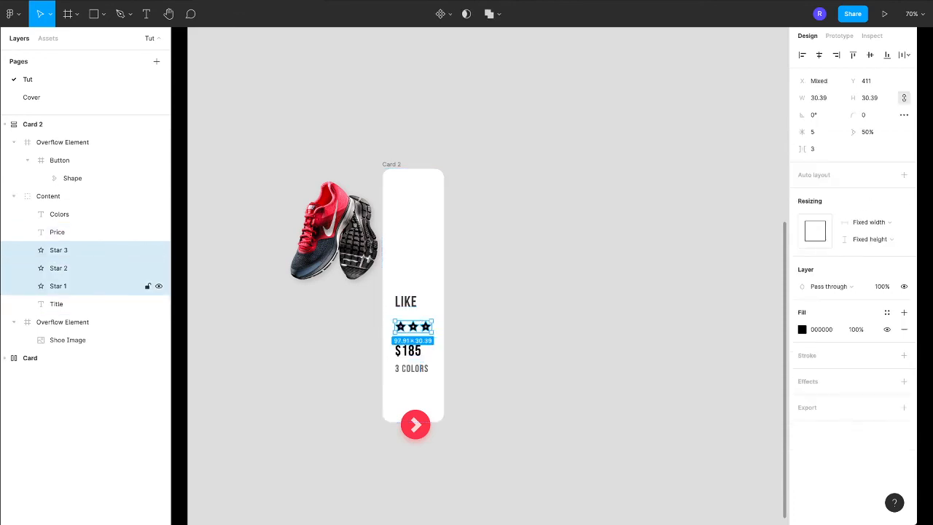
{"action": "left_click", "coordinate": [48, 196]}
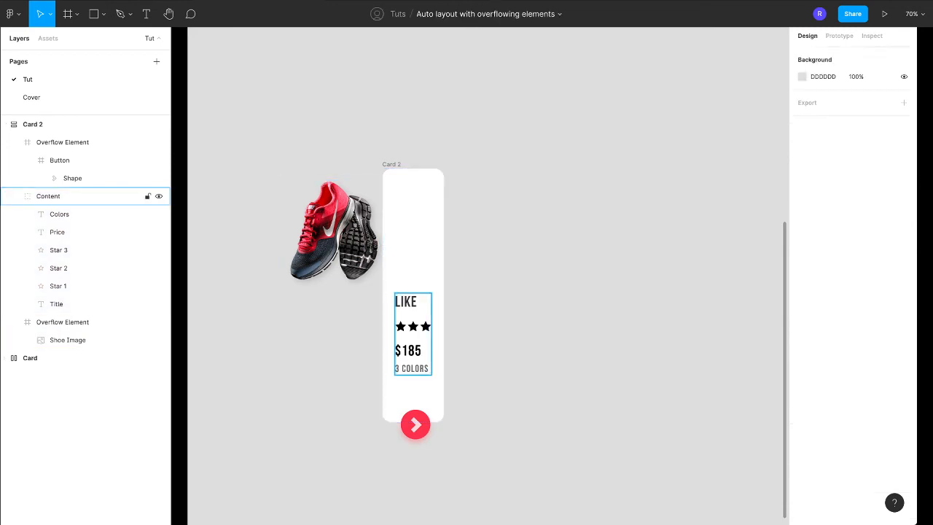
{"action": "left_click", "coordinate": [56, 304]}
{"action": "type", "text": "AKLDSAKLDLASDNASLNDASLN"}
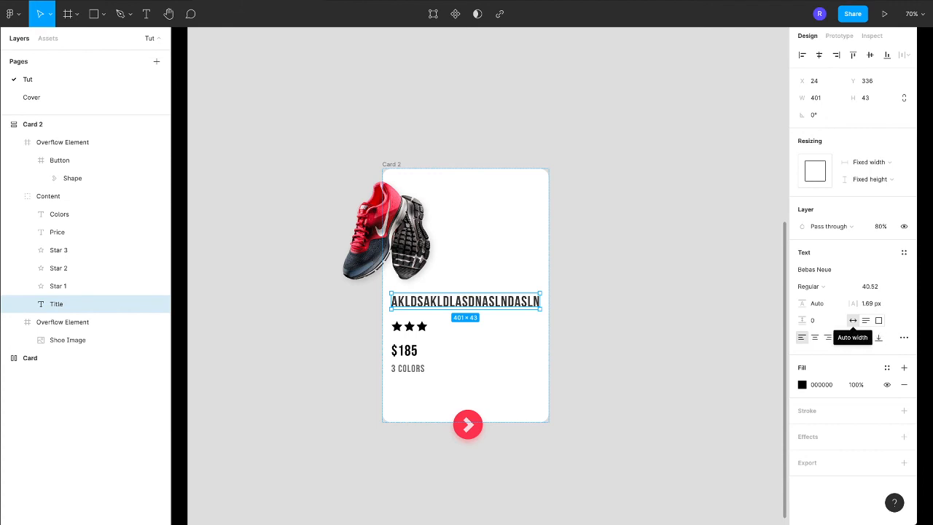
Set the title to Auto width and enable Clip content on the shoe's Overflow Element frame
{"action": "left_click", "coordinate": [68, 340]}
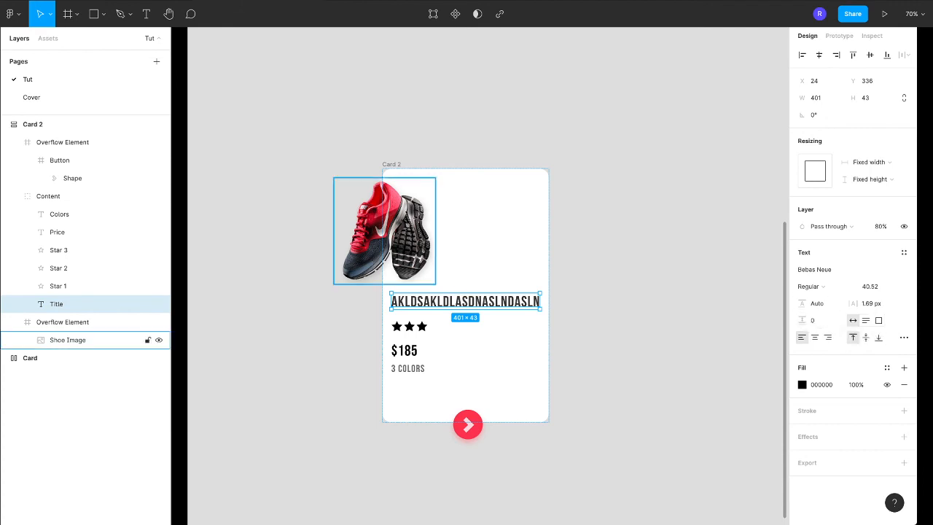
{"action": "left_click", "coordinate": [68, 339]}
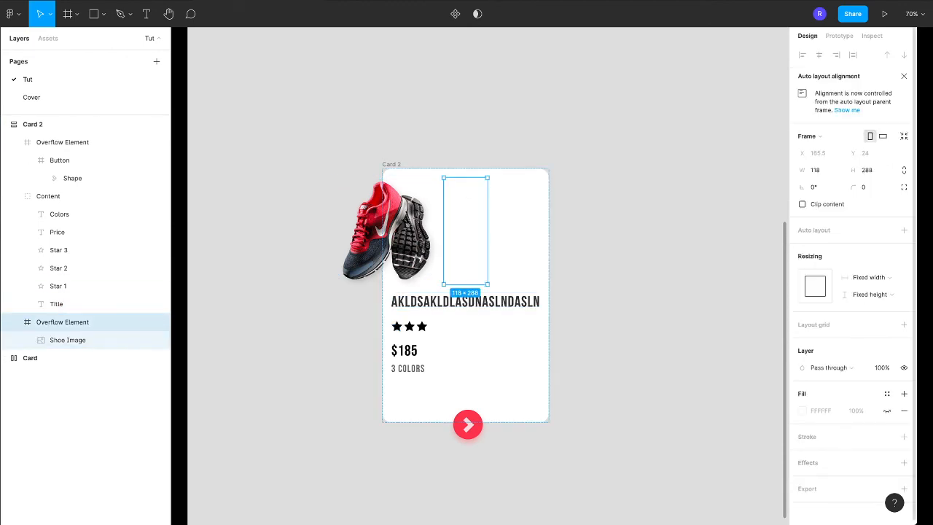
{"action": "left_click", "coordinate": [802, 204]}
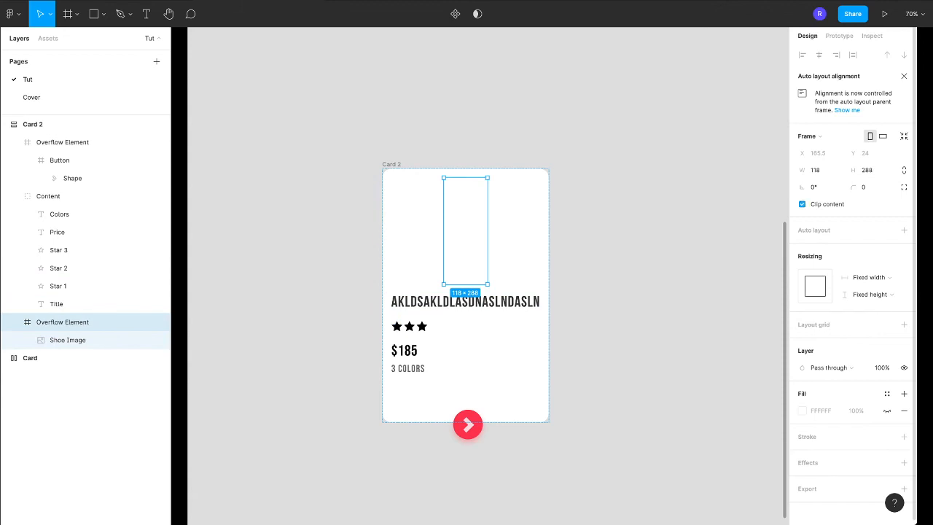